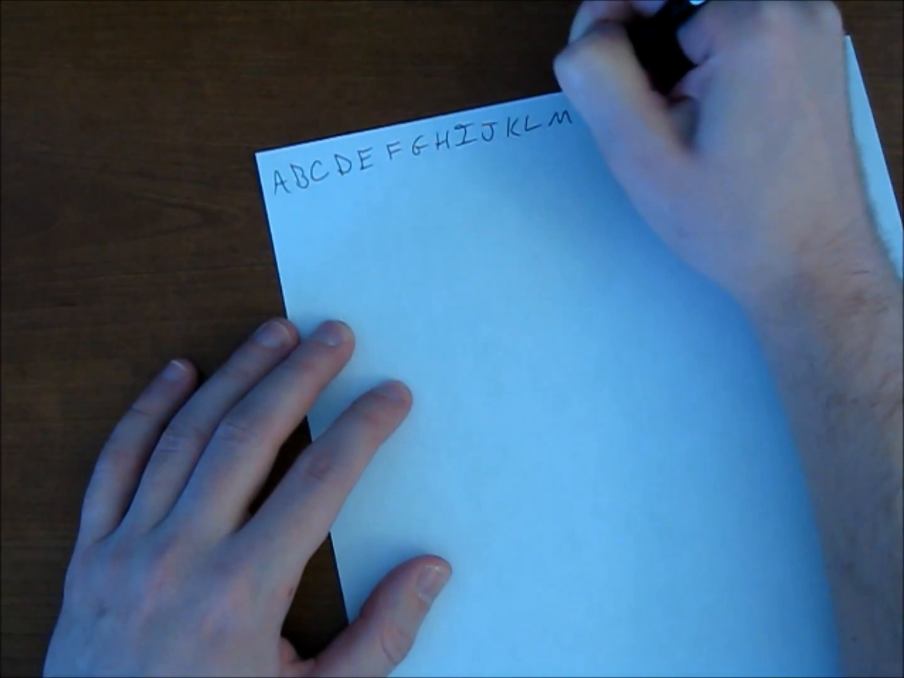
{"action": "type", "text": "NOP"}
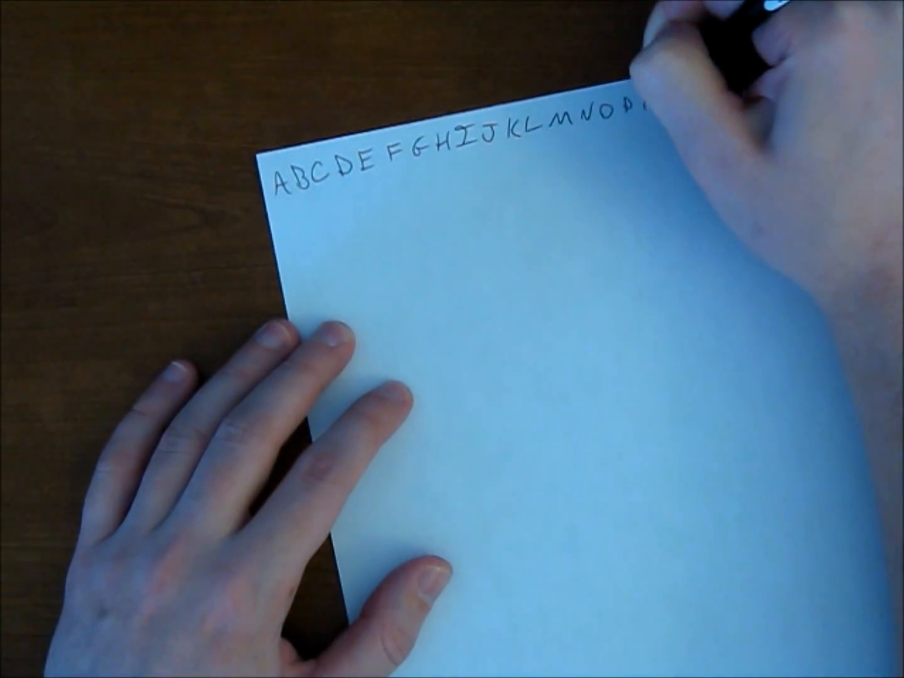
{"action": "type", "text": "QRS"}
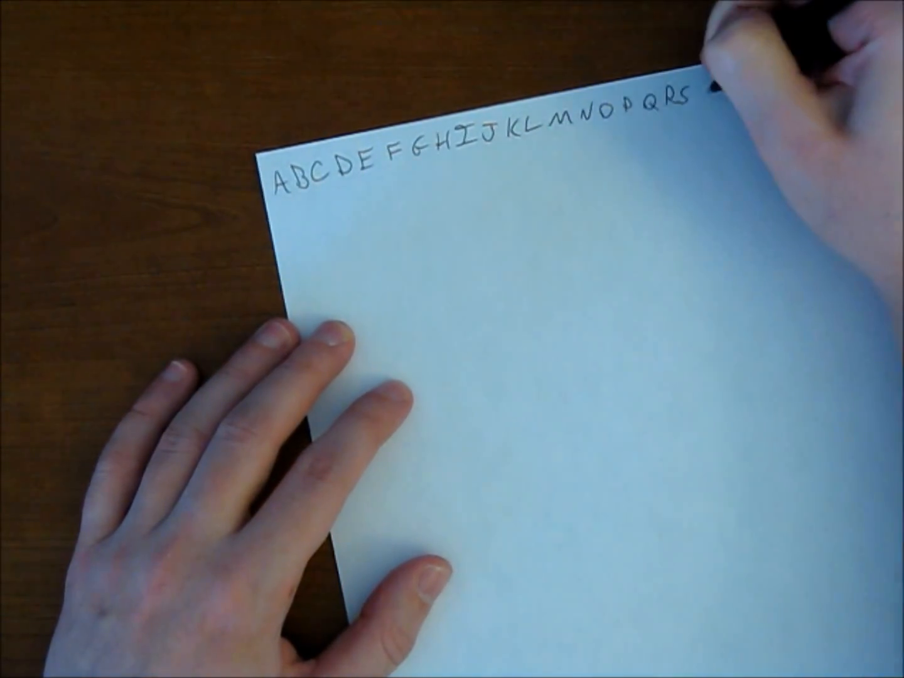